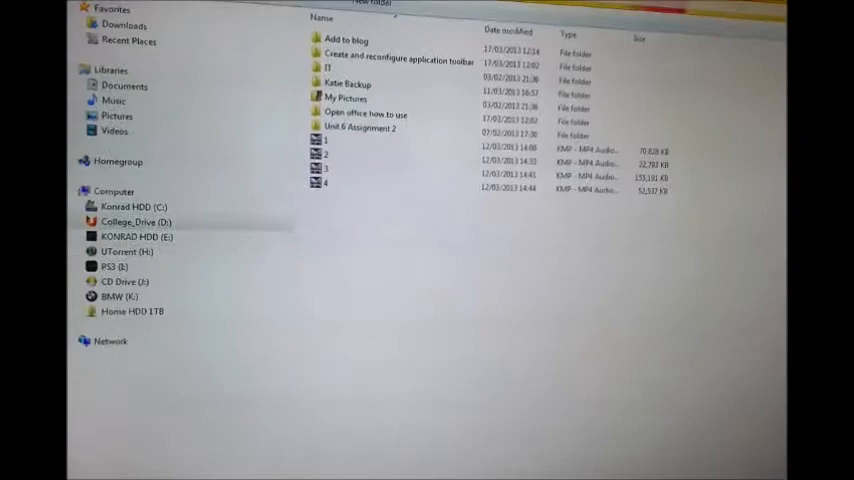
Open the context menu for the video file "2" in the folder listing
{"action": "right_click", "coordinate": [320, 125]}
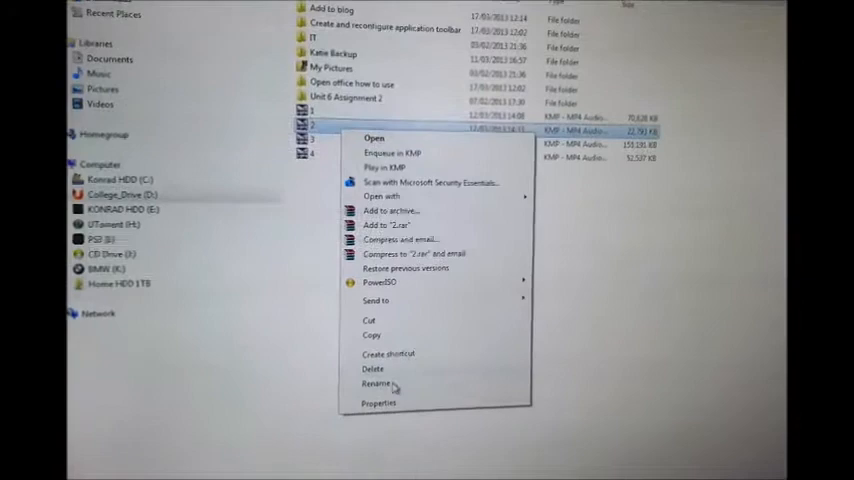